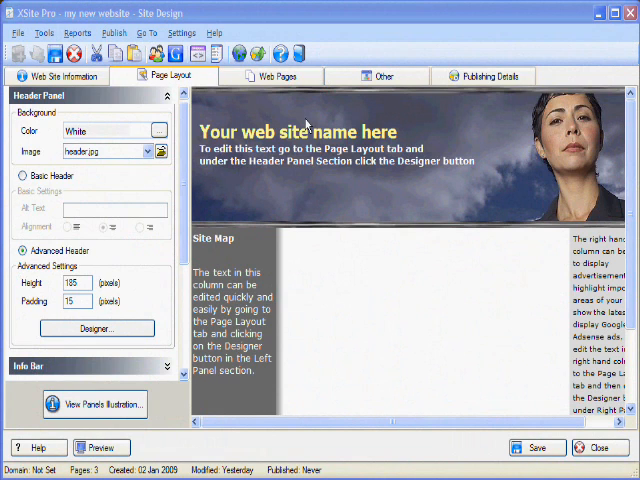
mouse_move(530, 144)
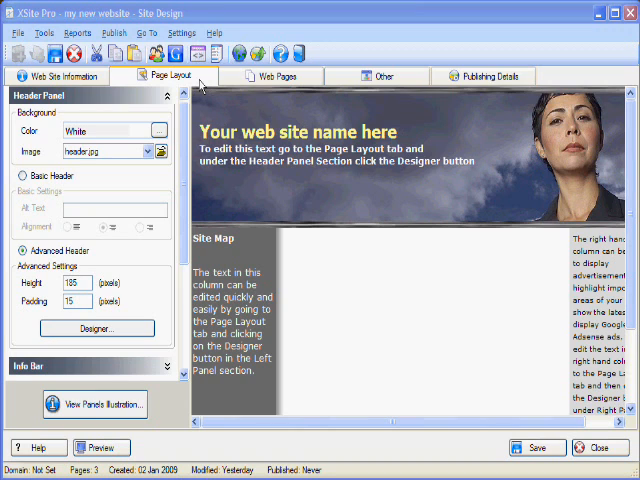
mouse_move(124, 196)
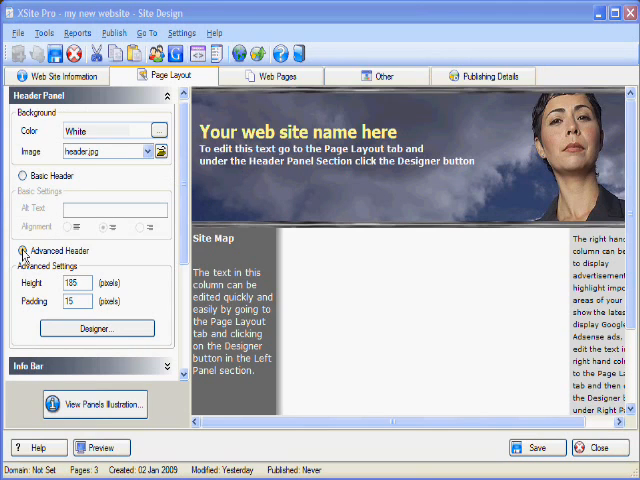
- Switch the header to the Basic Header style so the placeholder title disappears
left_click(24, 180)
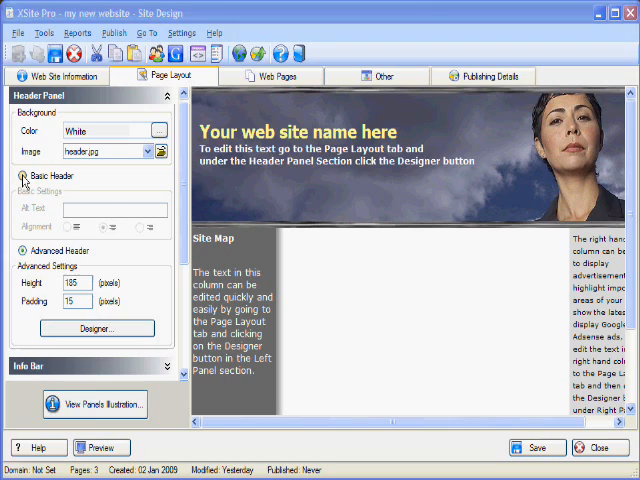
left_click(22, 176)
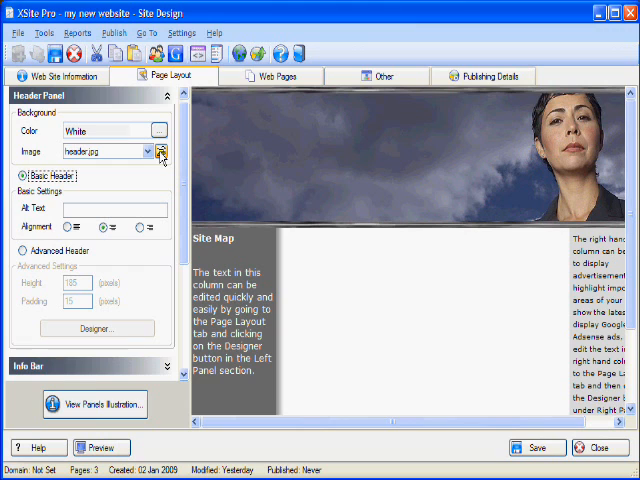
- Browse from the Image field to open the Image Library of the site's images
left_click(160, 152)
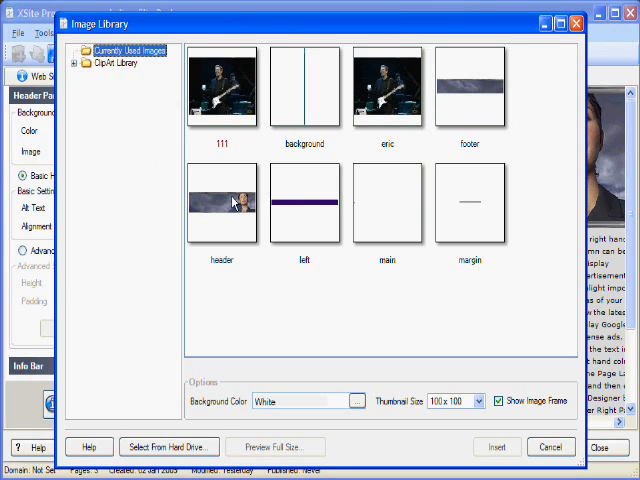
mouse_move(232, 204)
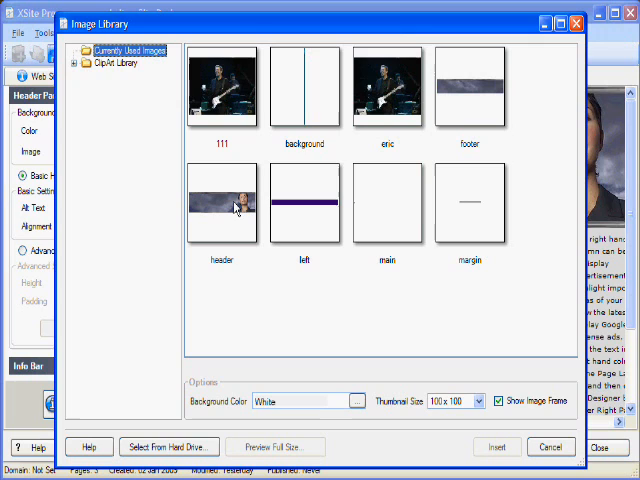
mouse_move(256, 262)
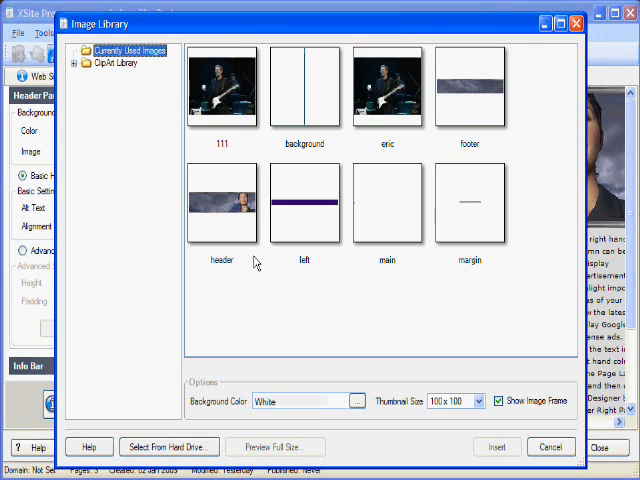
mouse_move(236, 202)
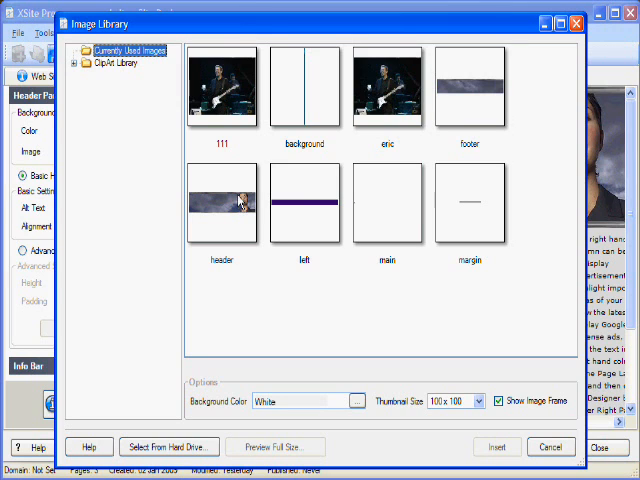
mouse_move(172, 464)
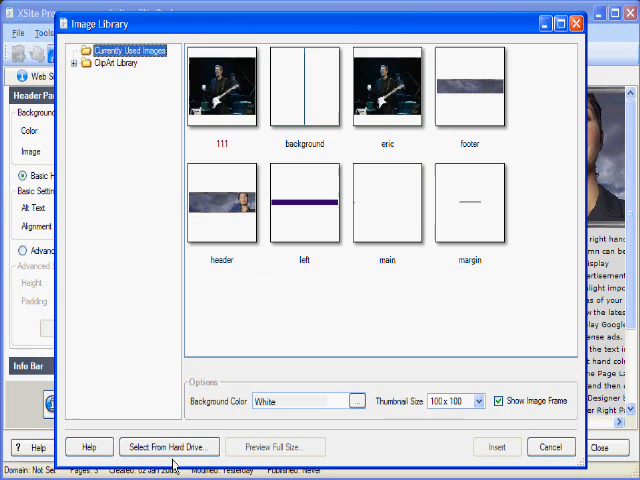
- Load 'my new header 700x185' from the videos folder on the hard drive as the header image
left_click(168, 448)
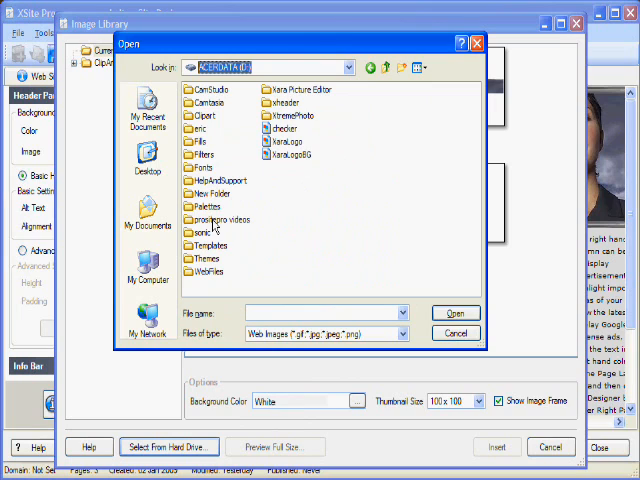
double_click(220, 220)
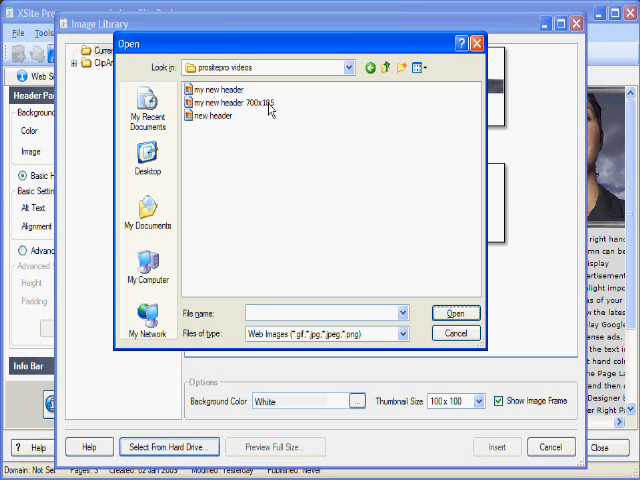
left_click(232, 104)
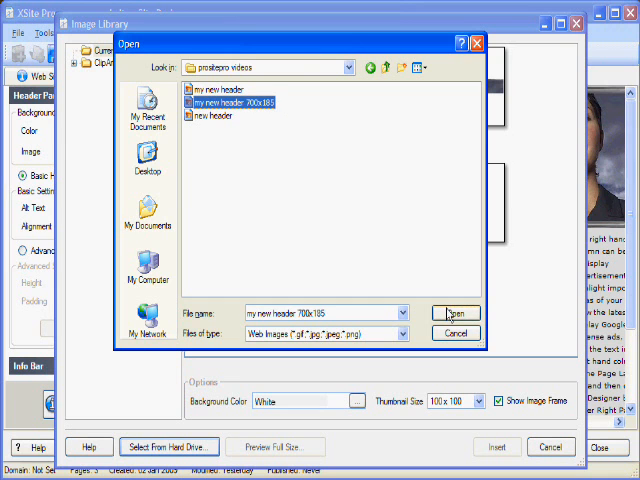
left_click(456, 312)
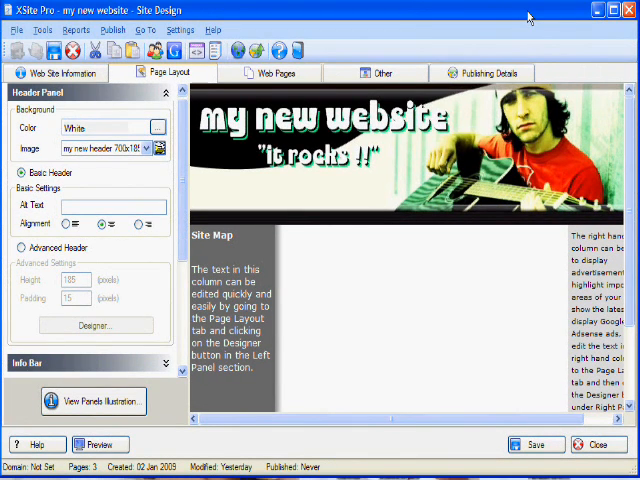
mouse_move(324, 182)
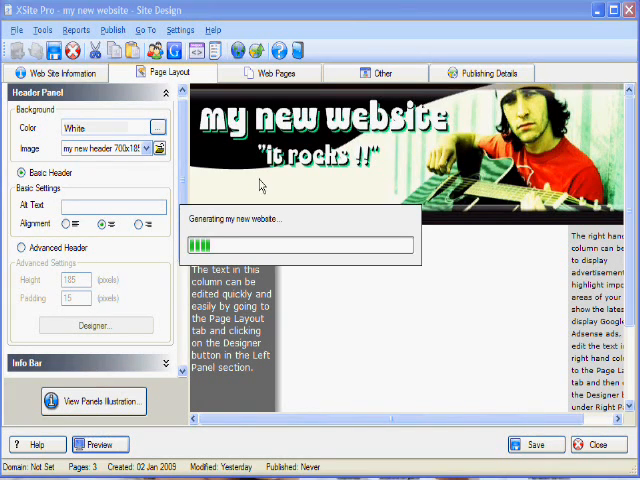
mouse_move(380, 16)
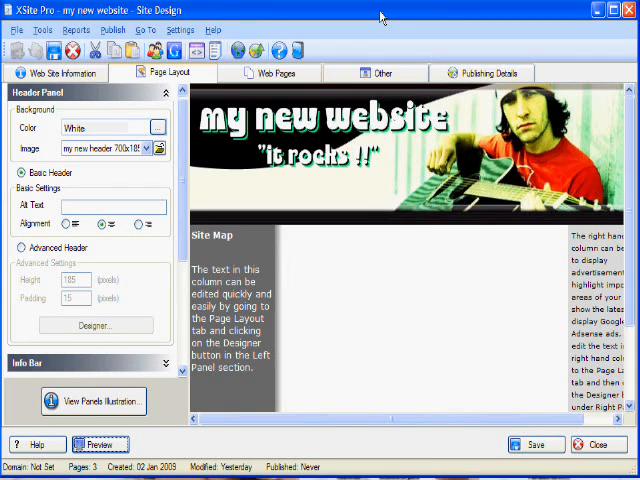
- Preview the generated site in Firefox showing the 'my new website' header
left_click(100, 444)
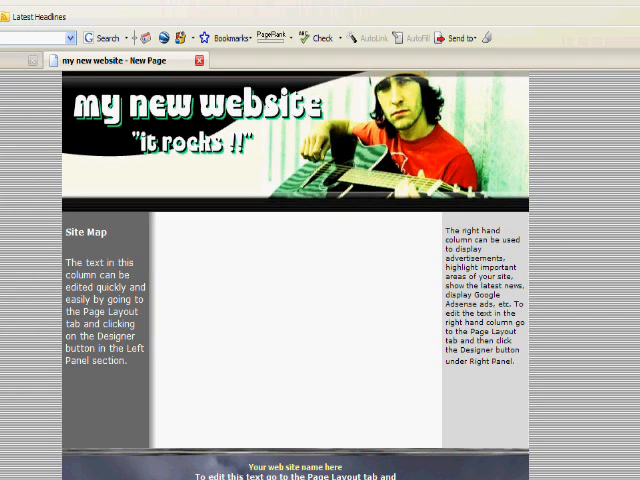
mouse_move(348, 144)
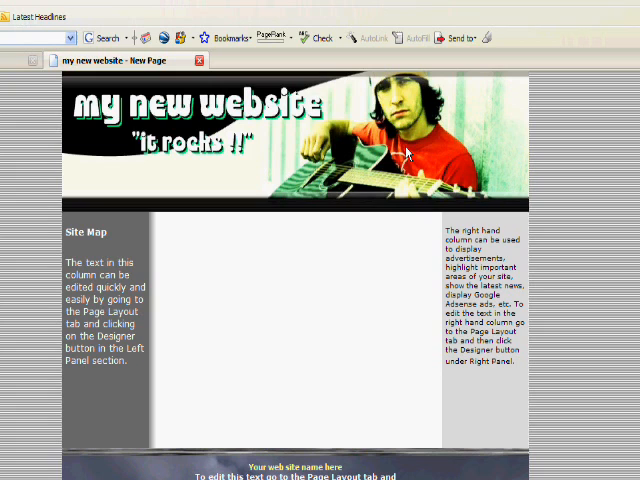
mouse_move(428, 118)
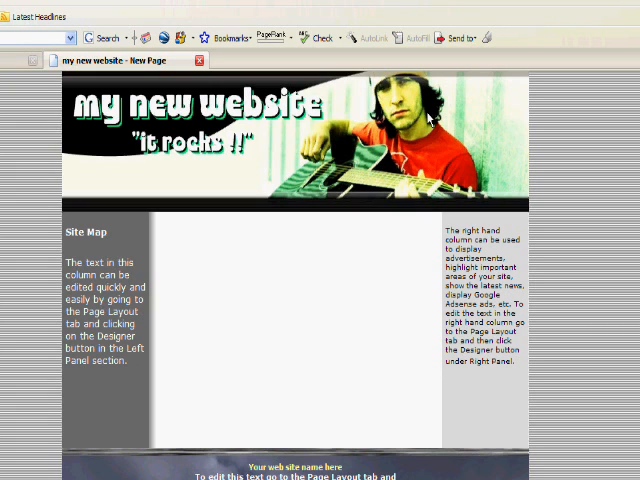
mouse_move(370, 160)
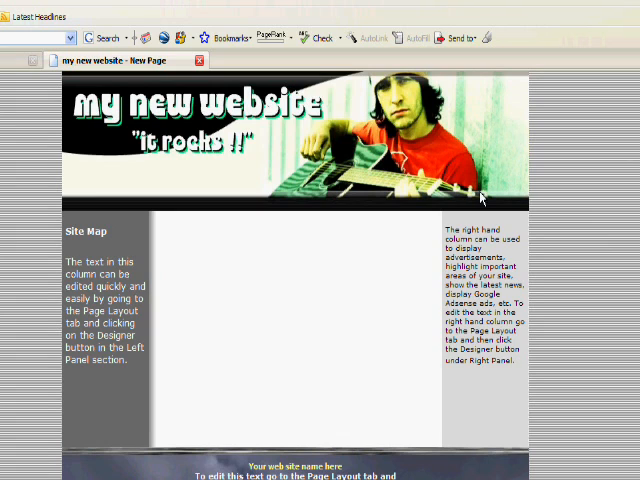
mouse_move(484, 198)
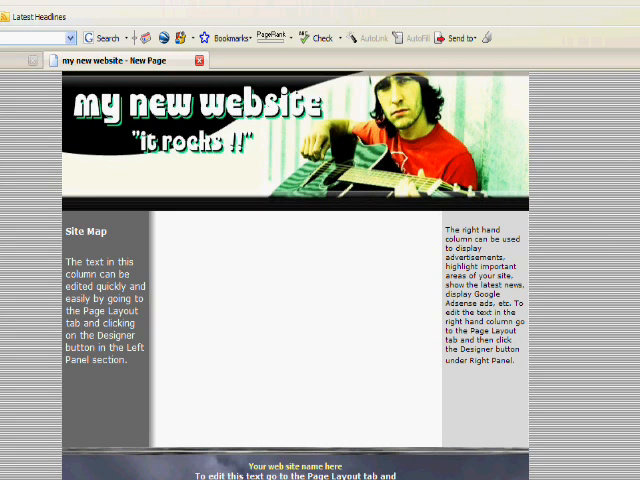